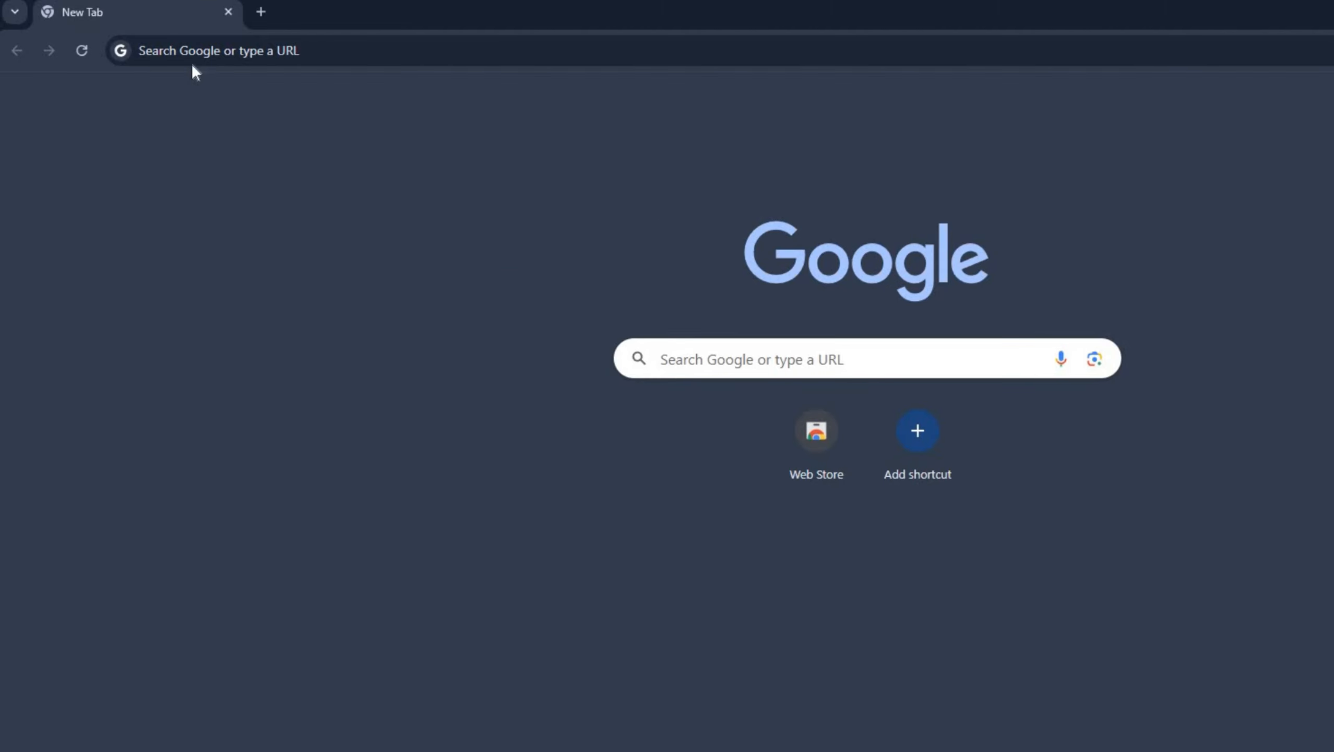
- Enter the sheet.new shortcut in Chrome's address bar to open a spreadsheet
text(sheet.)
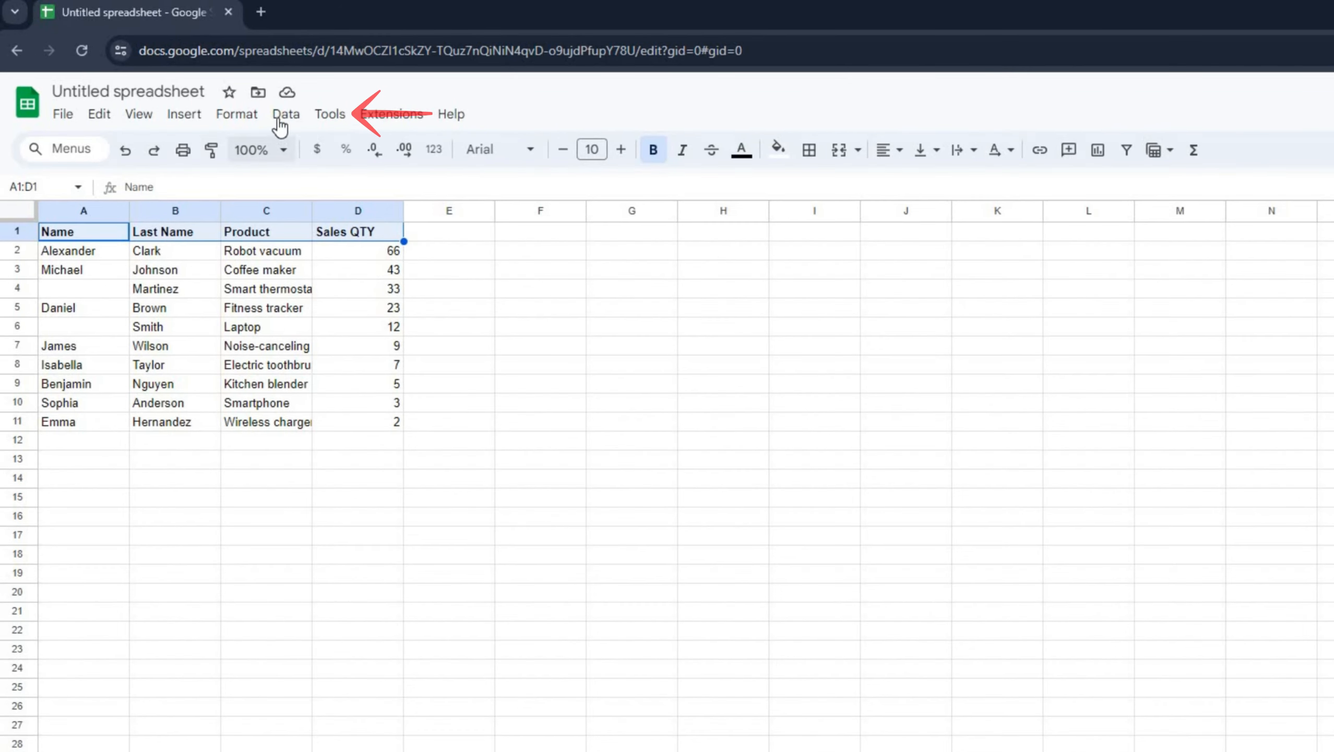
- Create a filter on the sales table's header row from the Data menu
click(286, 113)
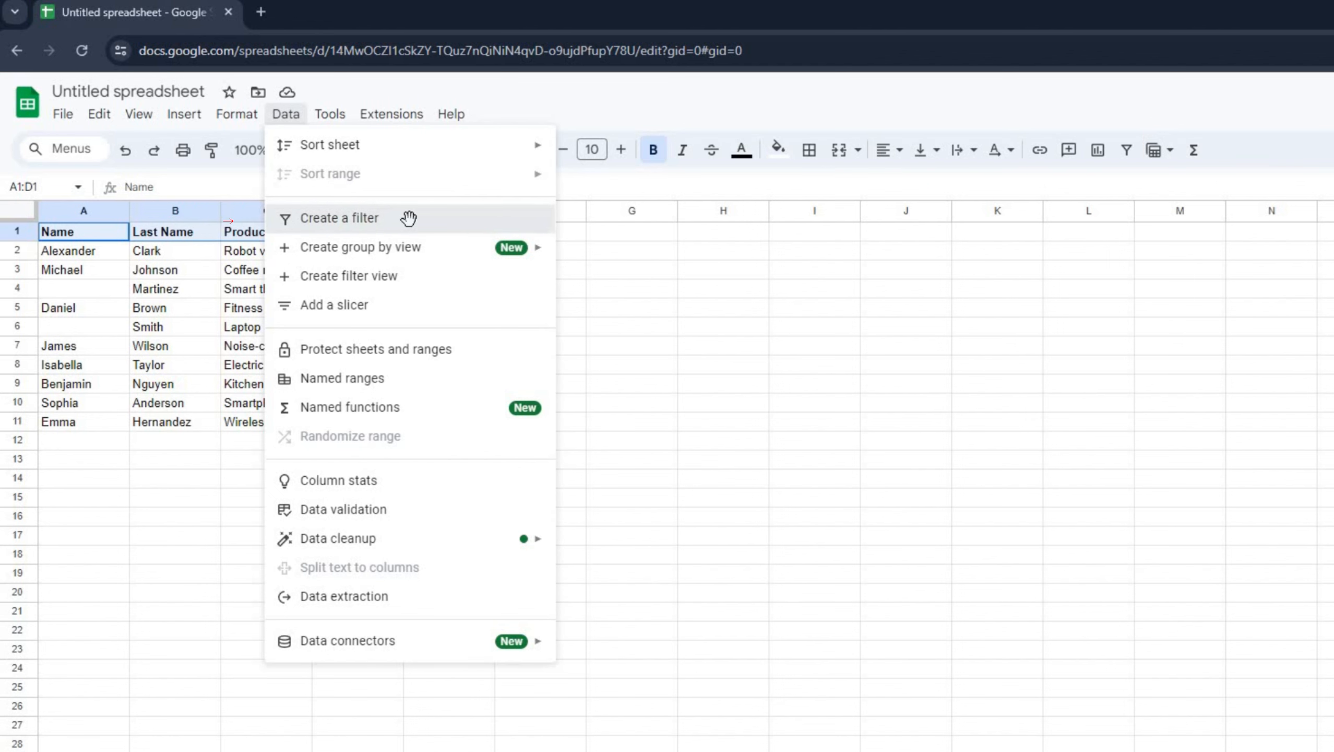
click(339, 218)
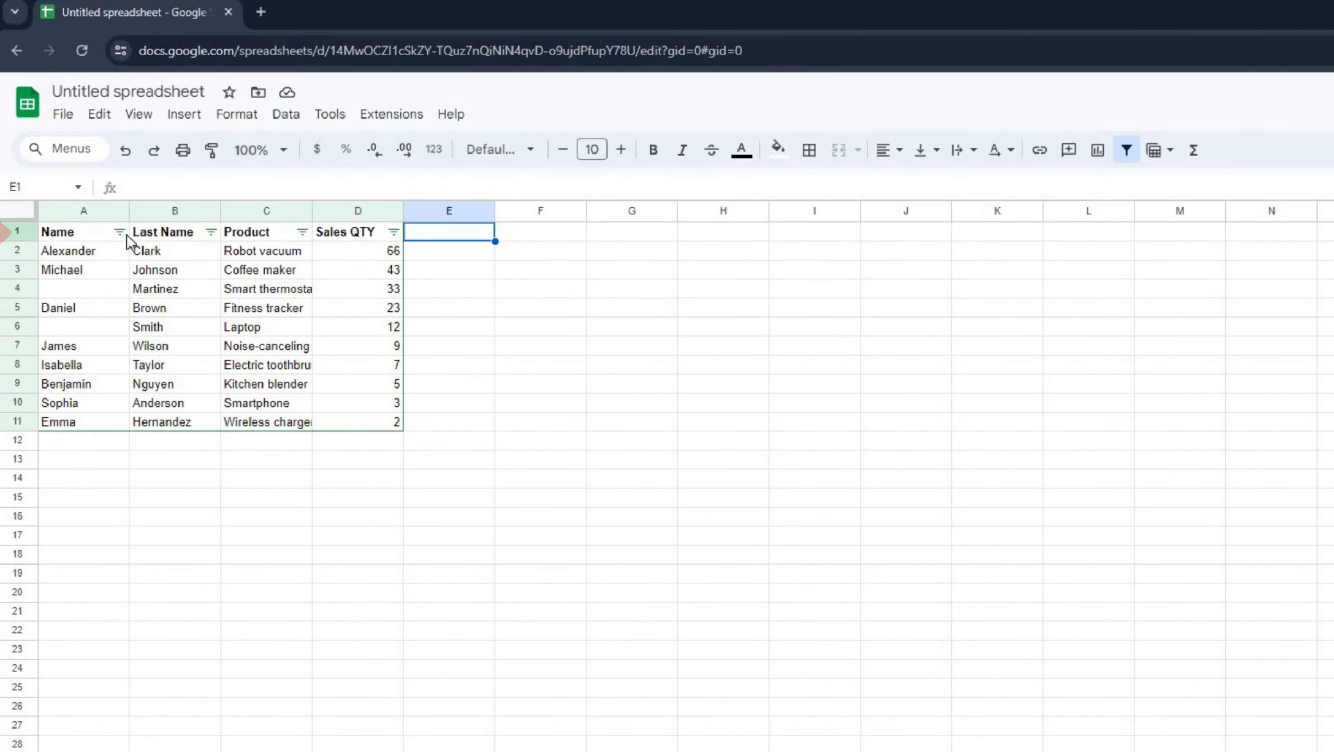
- Sort rows by Name from Z to A, then reopen the Name filter menu
click(119, 232)
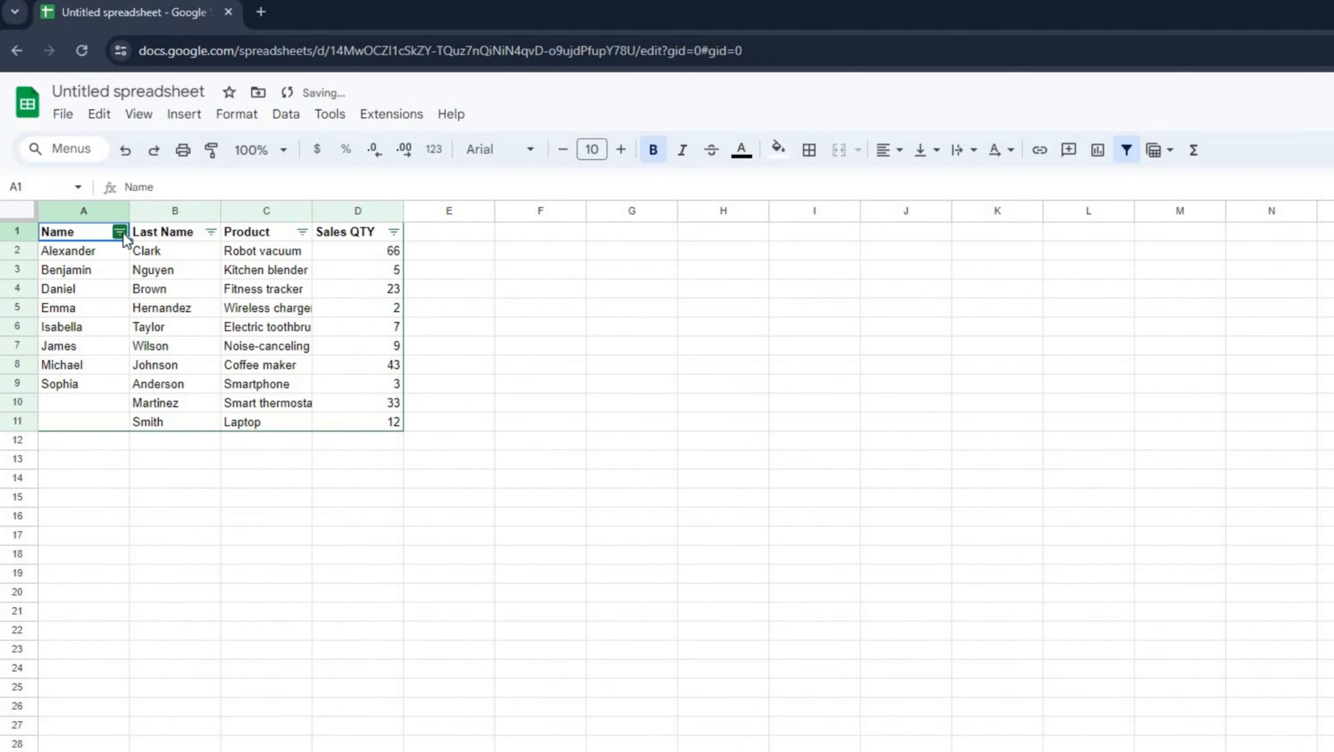
click(120, 231)
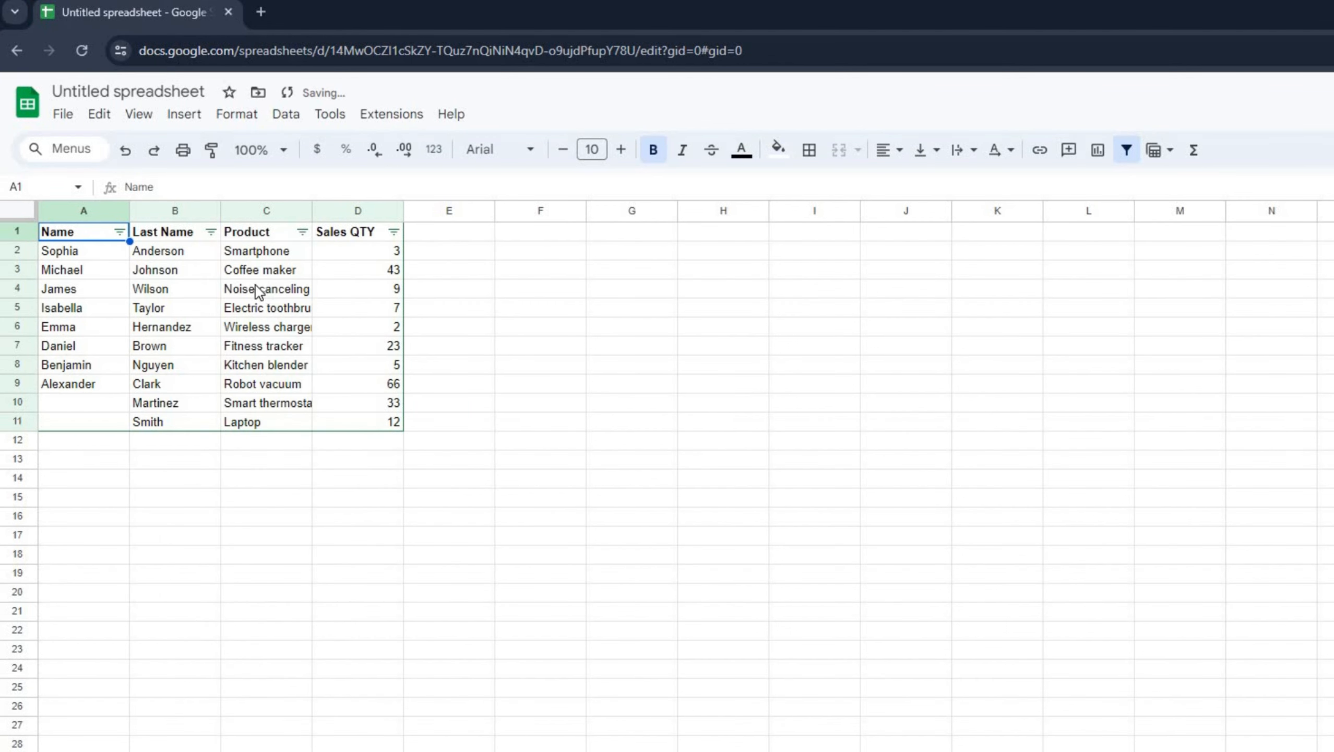
click(117, 232)
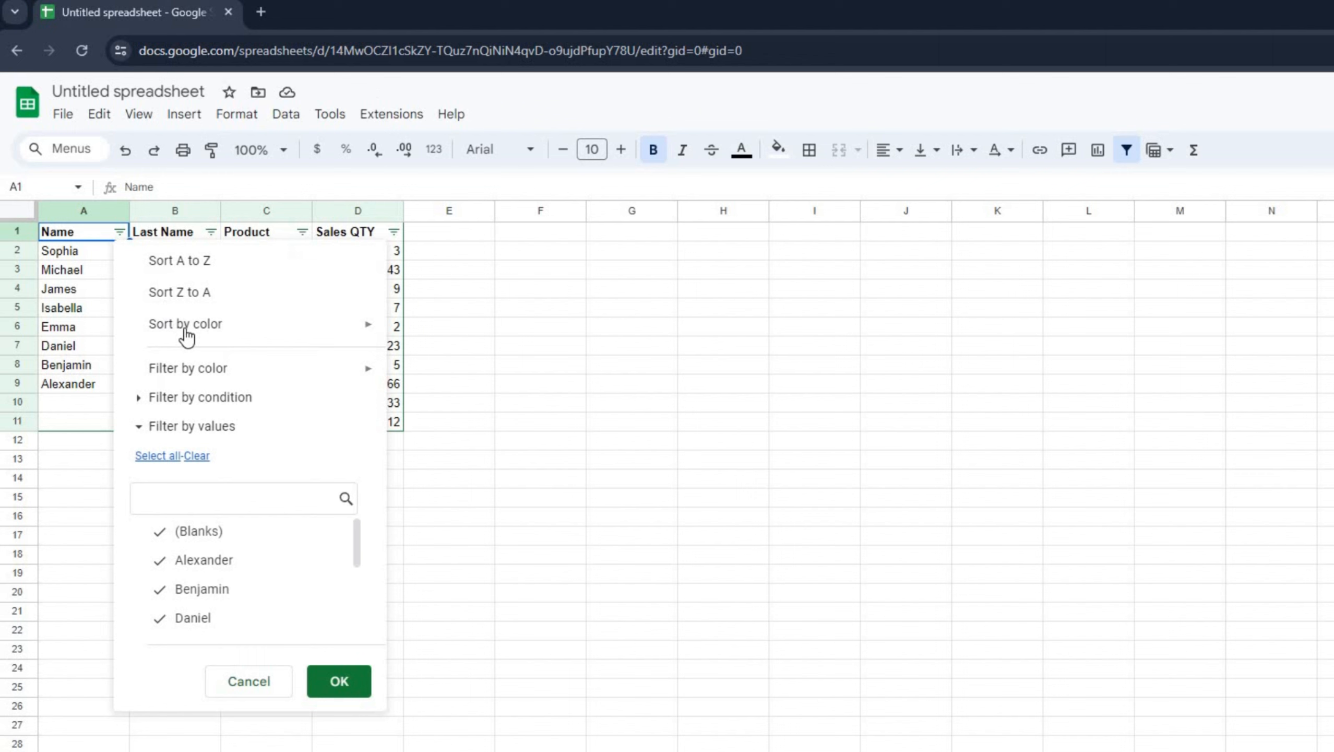
- Filter the Name column by the condition 'Is empty', leaving Martinez and Smith
click(200, 397)
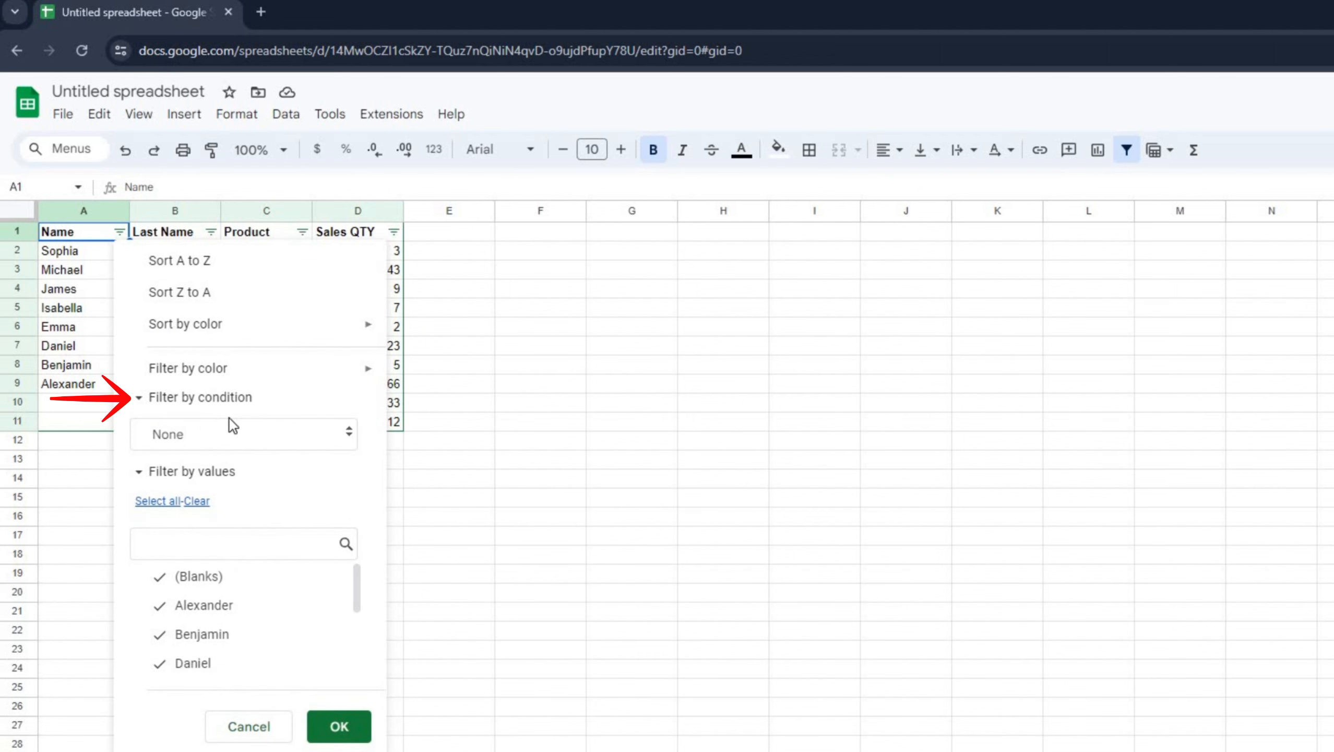
click(243, 434)
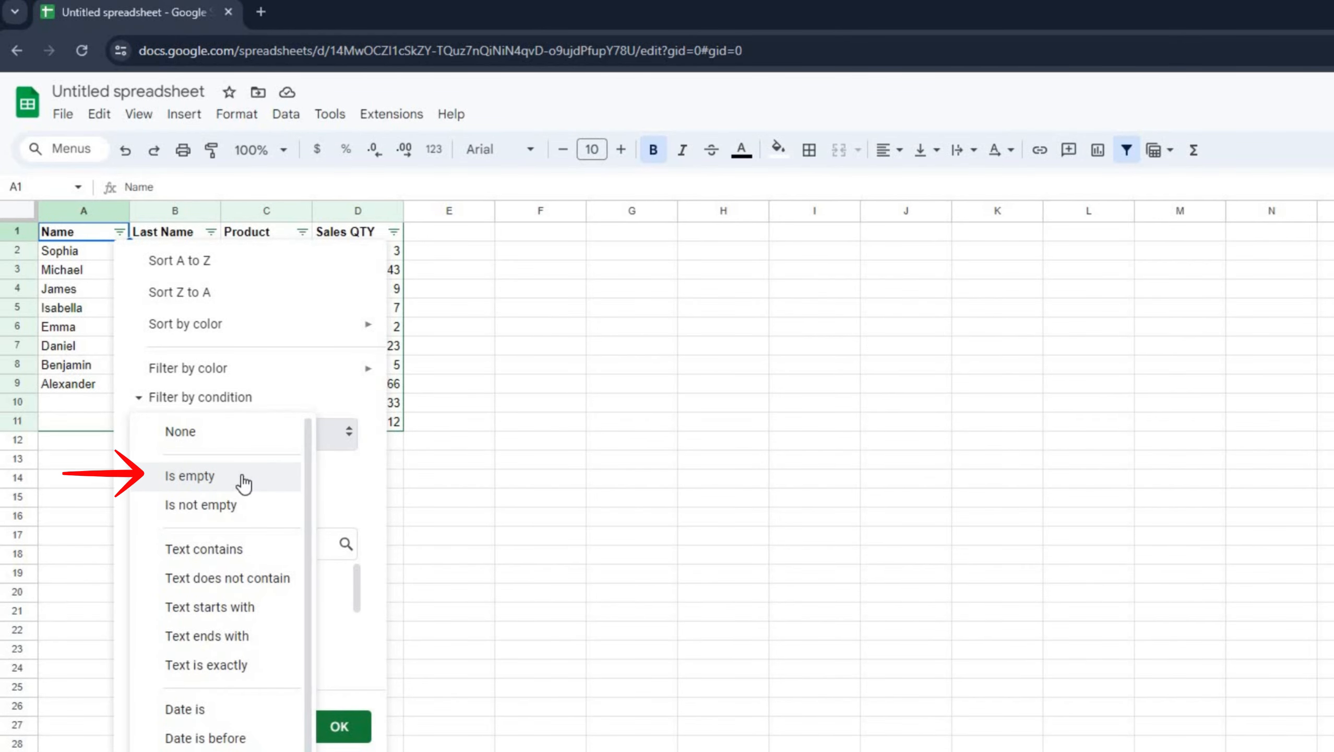
click(190, 475)
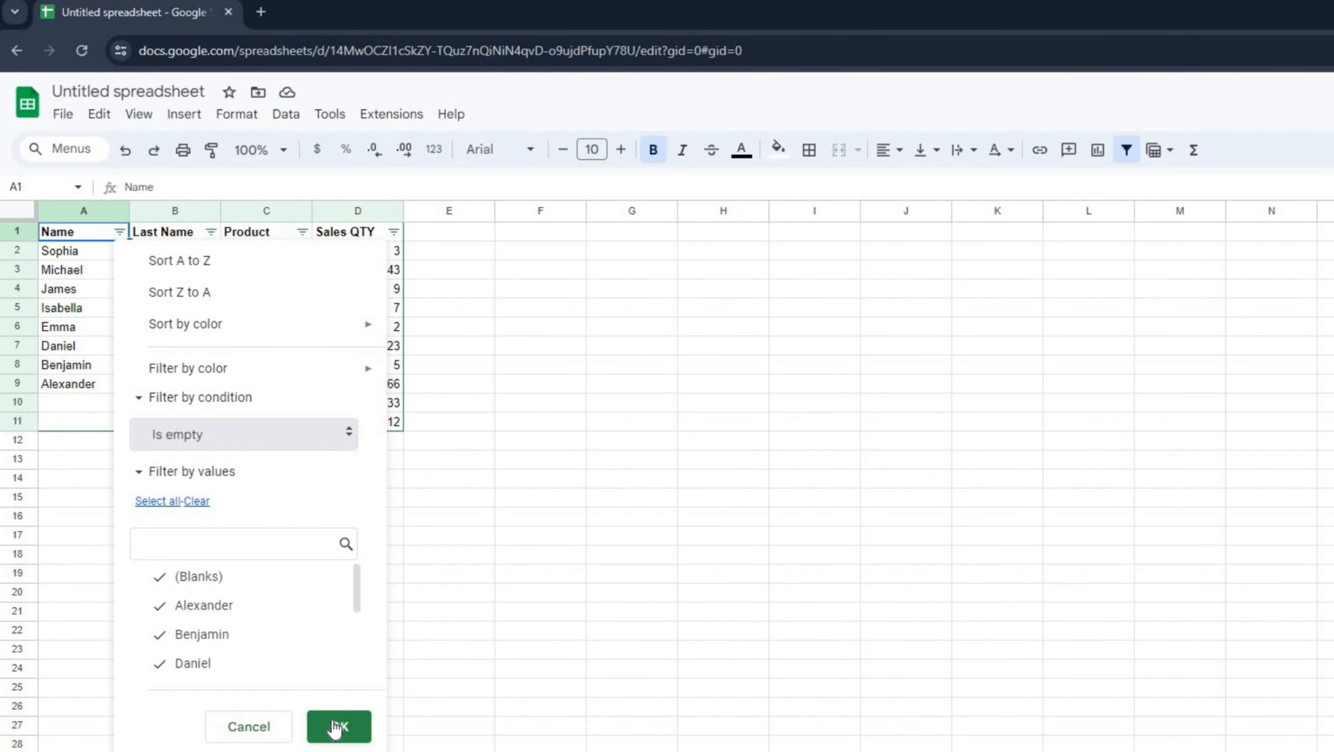
click(338, 726)
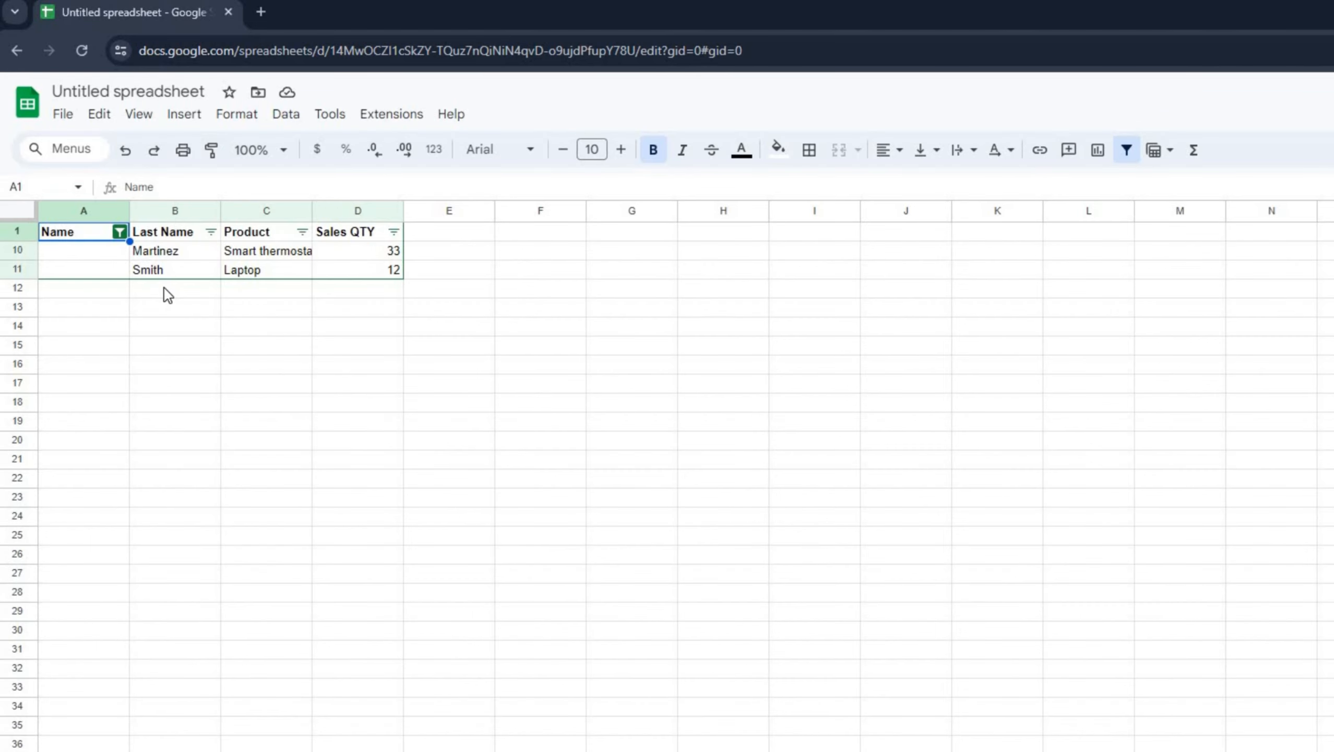
- Change the Name filter condition to 'Is not empty', showing 8 of 10 rows
click(119, 232)
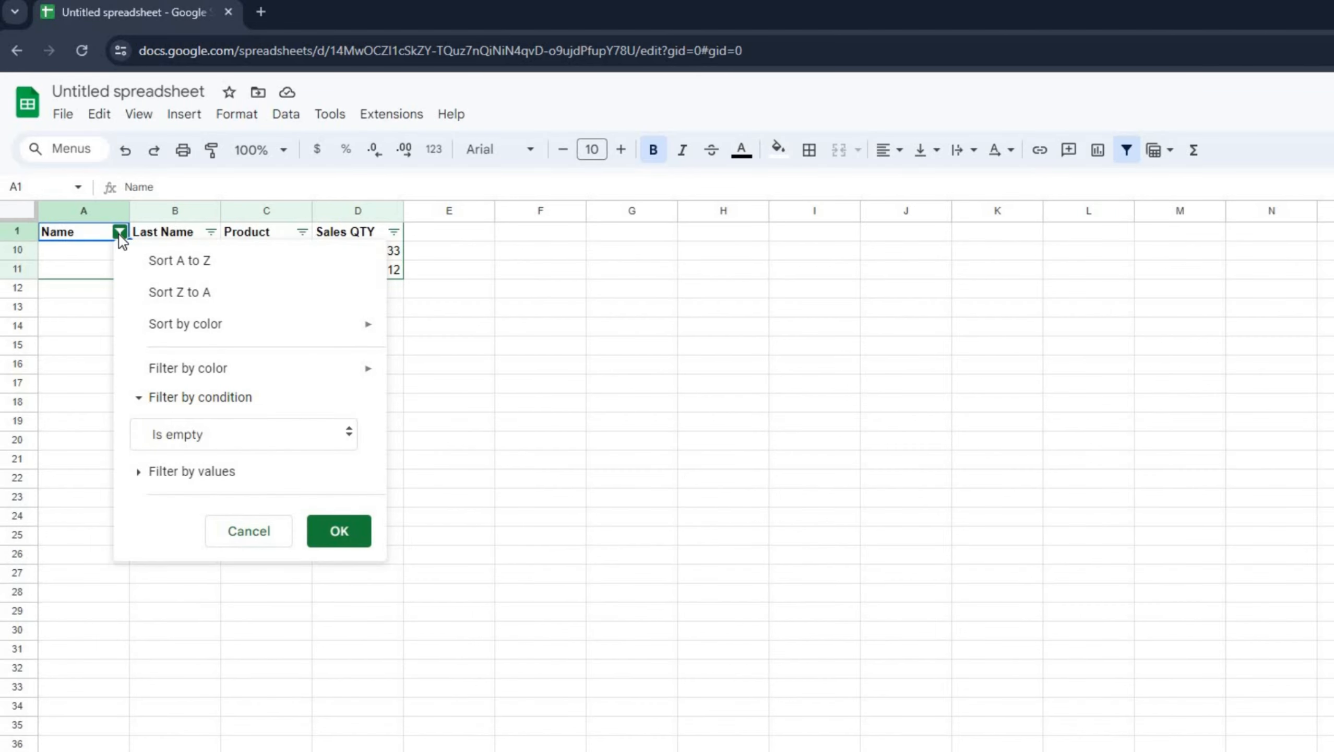
click(243, 434)
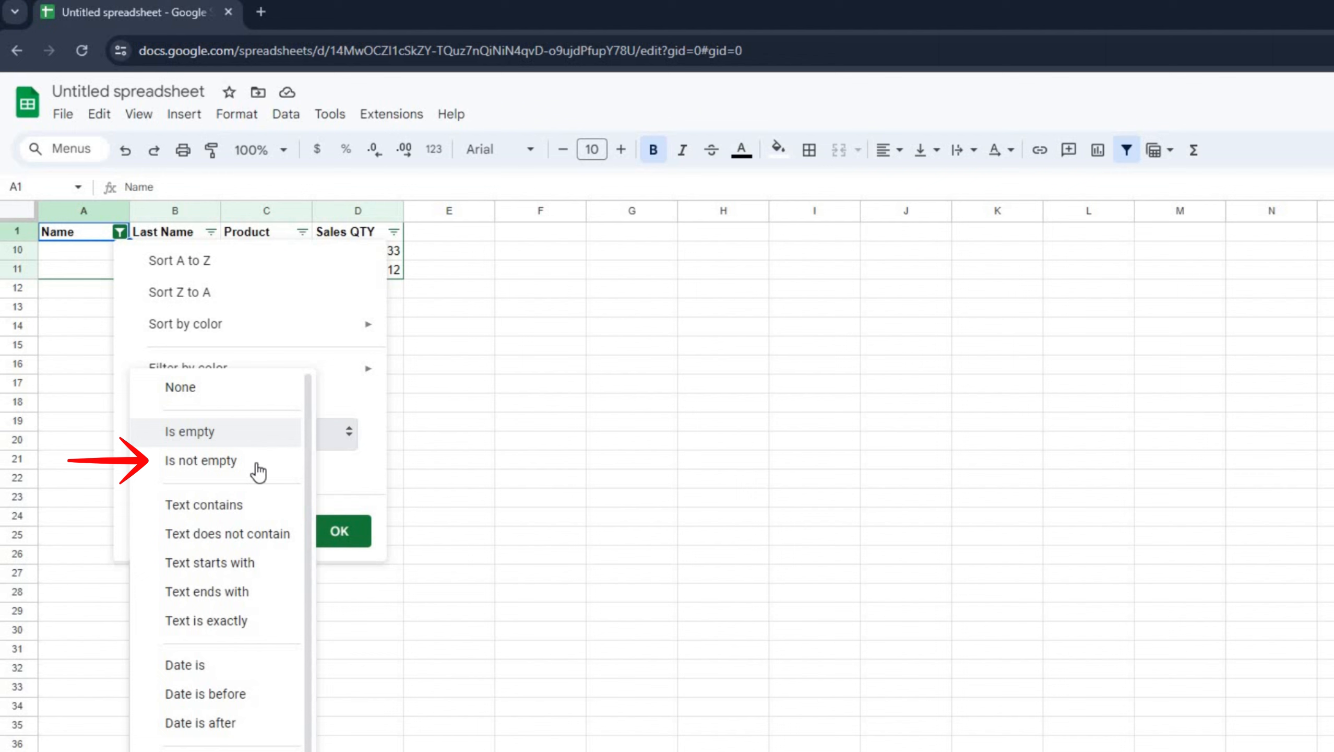
click(200, 461)
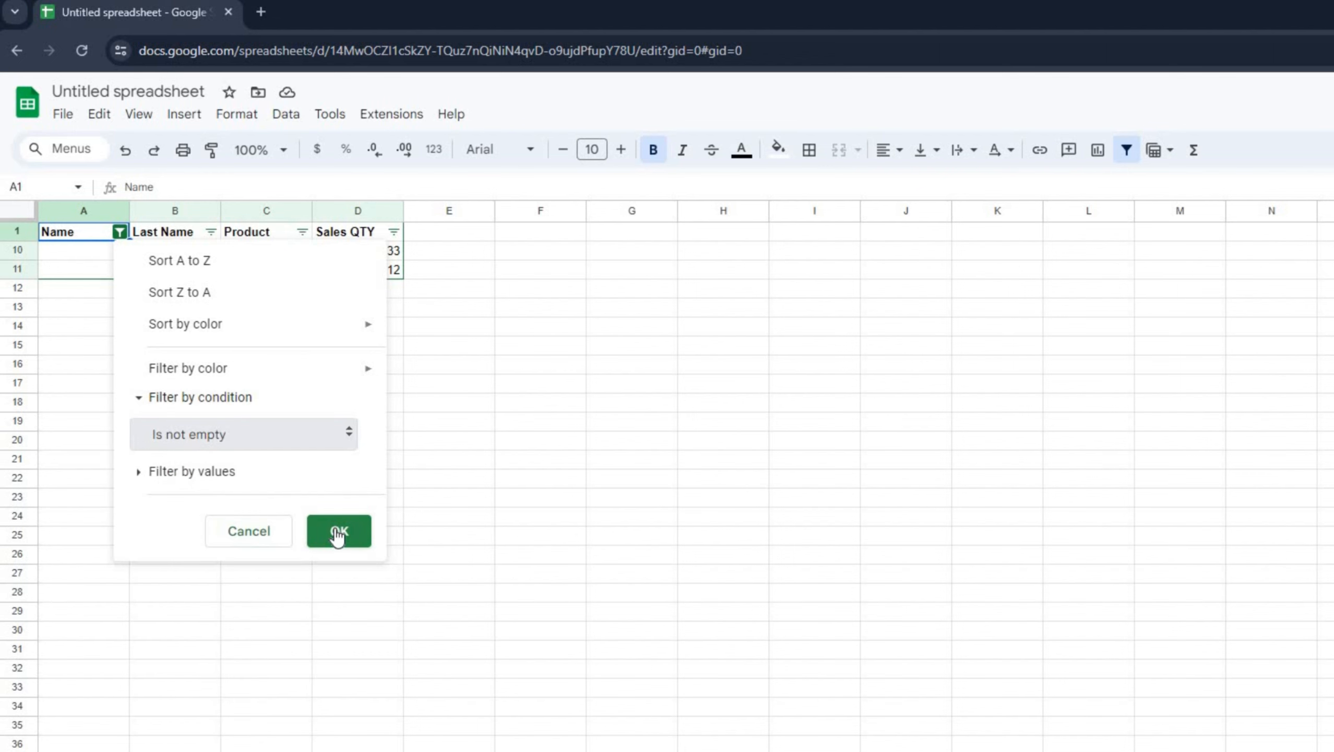
click(338, 530)
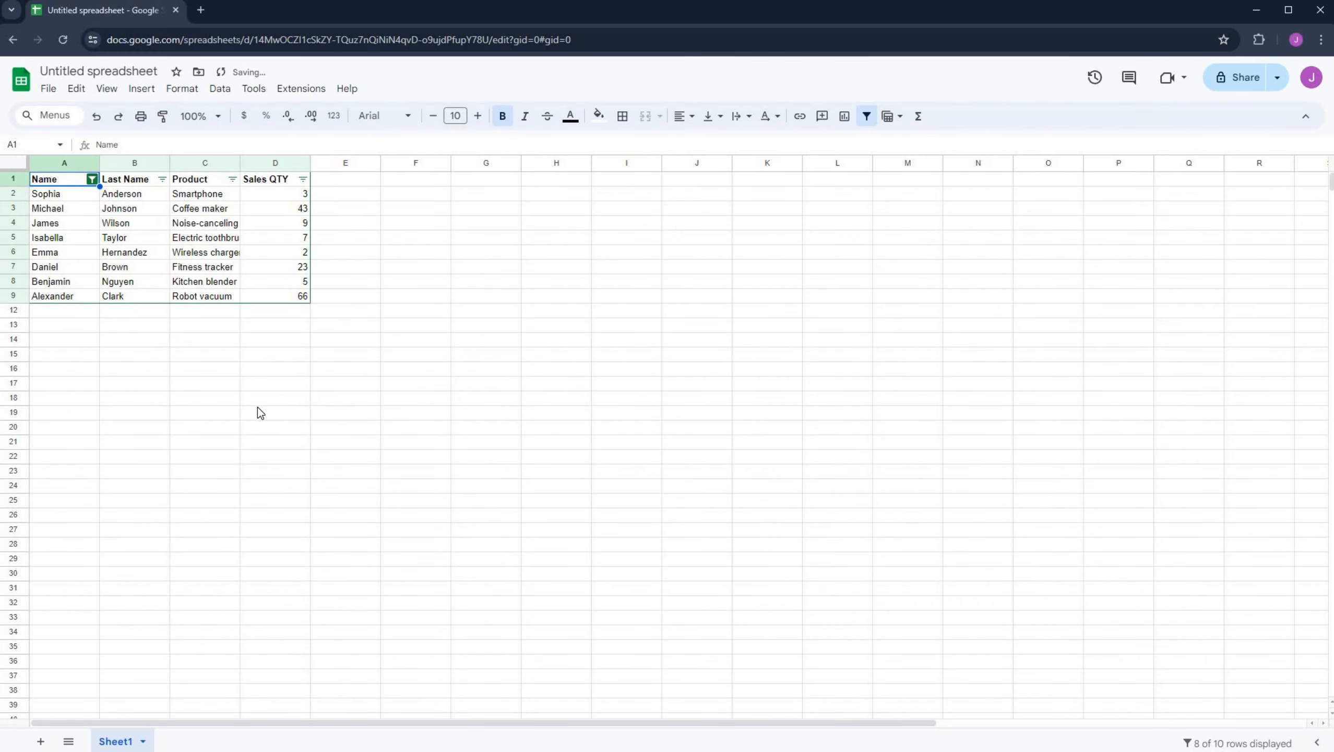